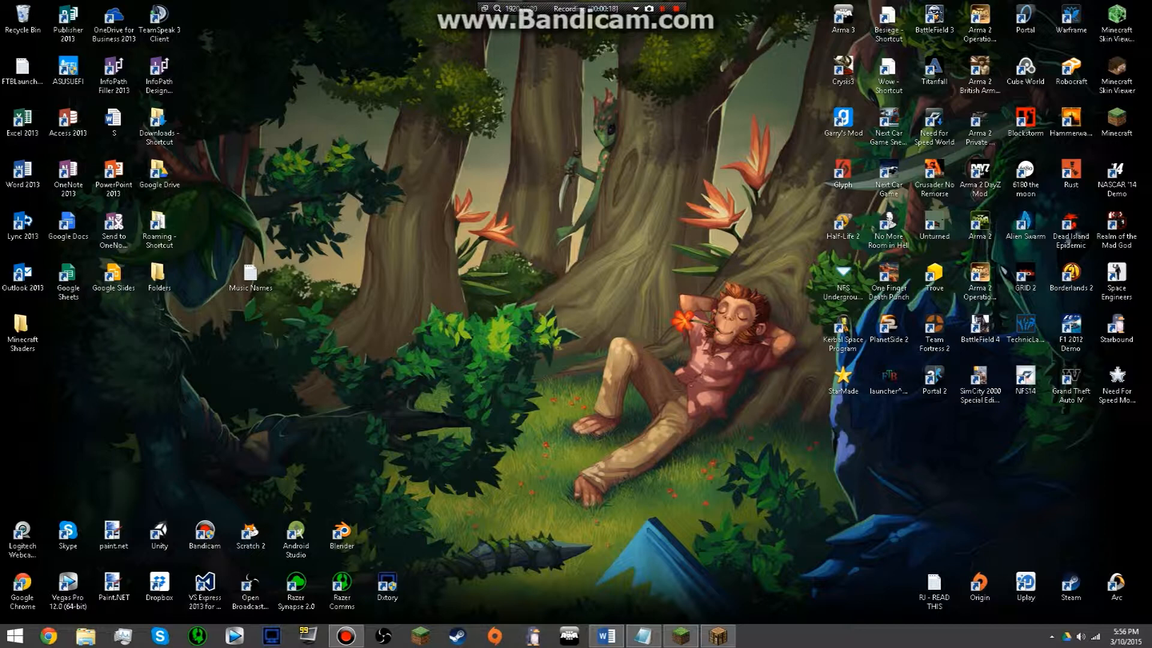
# - Turn Music to OFF in Music & Sound Options, then Save and Quit to Title
pyautogui.click(679, 633)
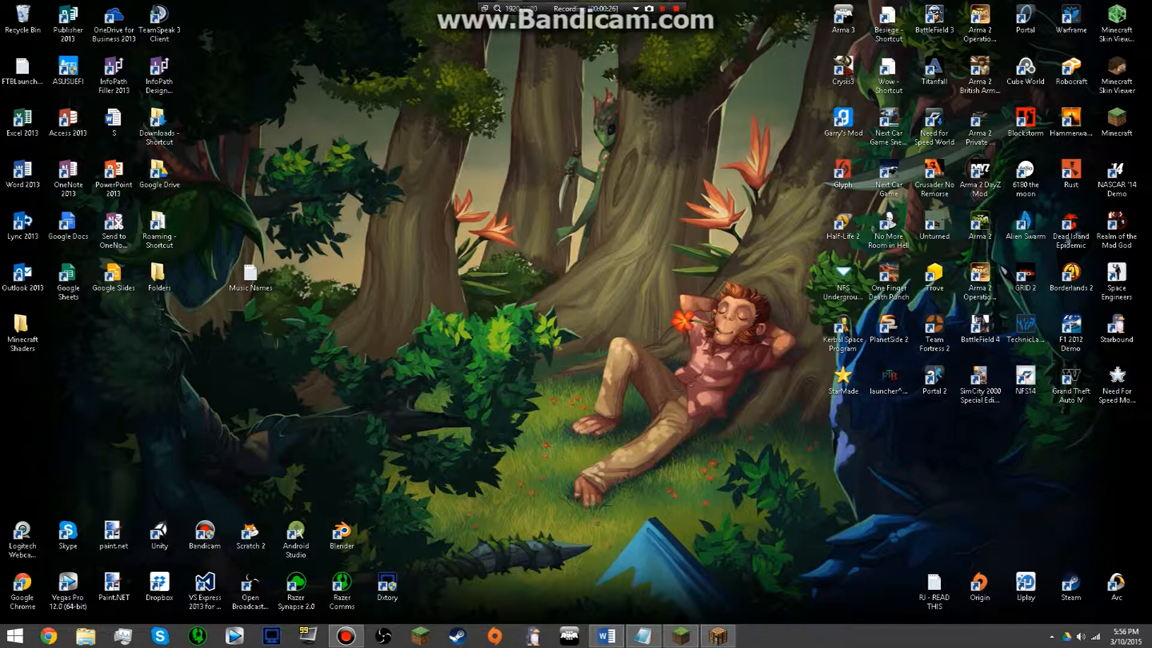
pyautogui.click(720, 635)
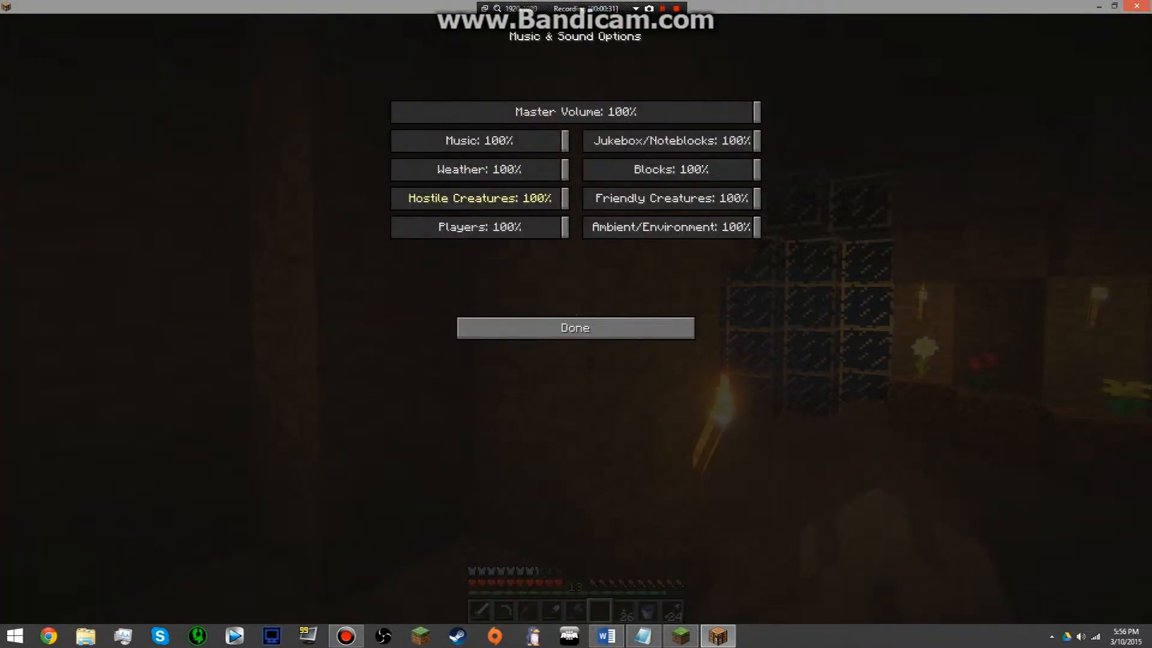
pyautogui.click(574, 328)
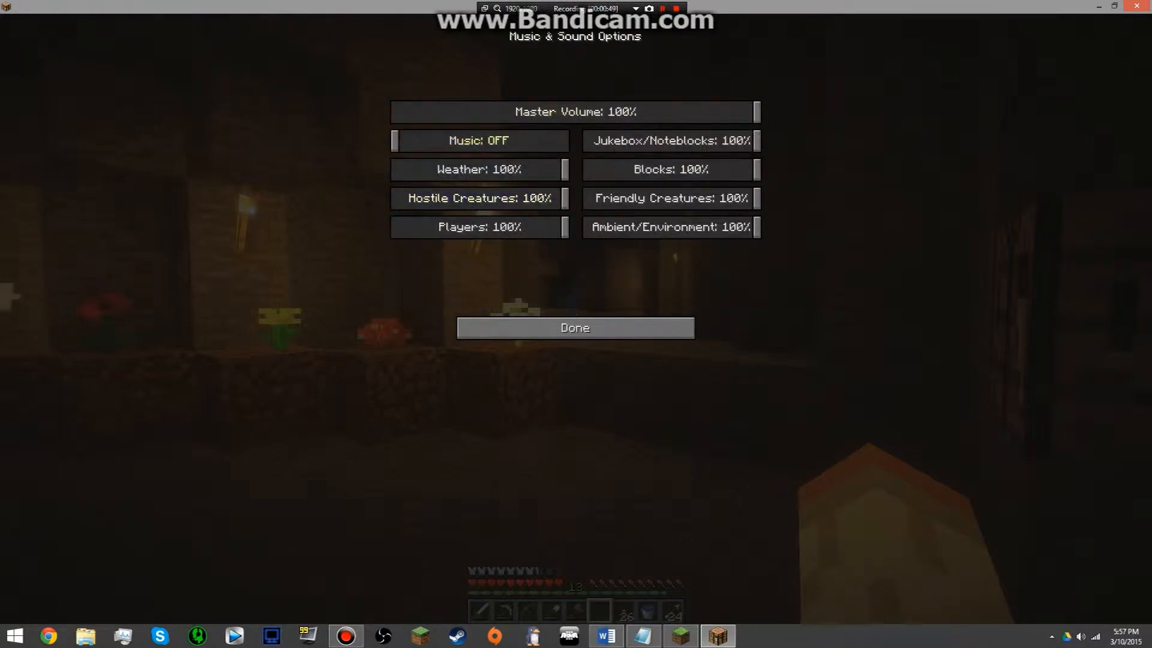
pyautogui.click(576, 328)
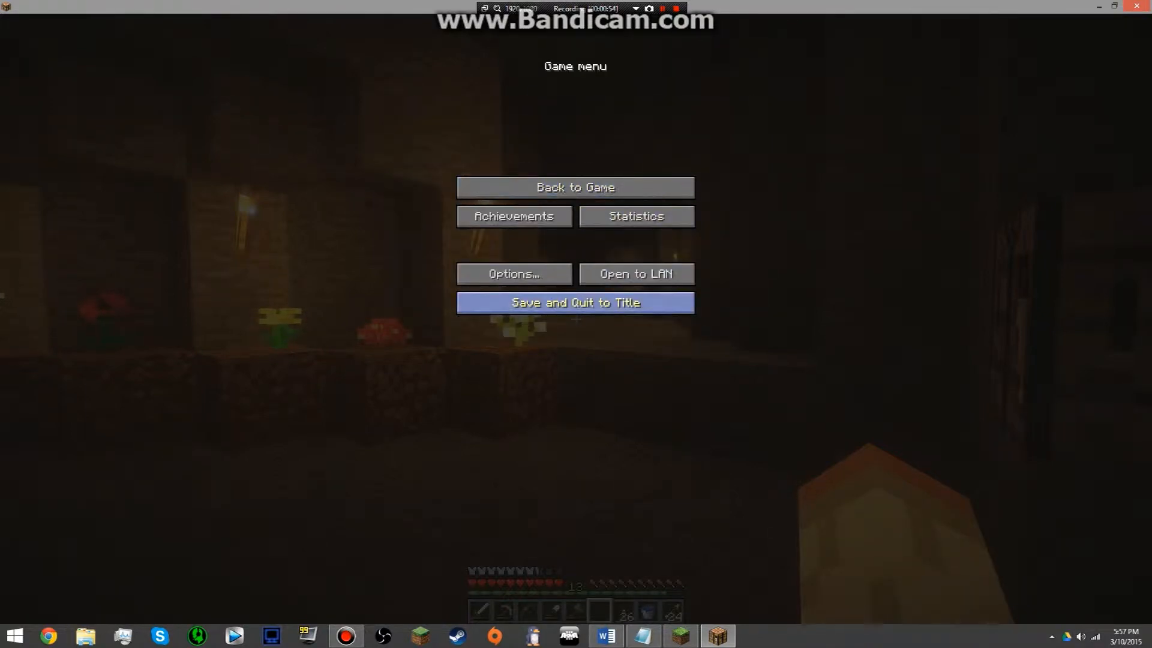
pyautogui.click(576, 303)
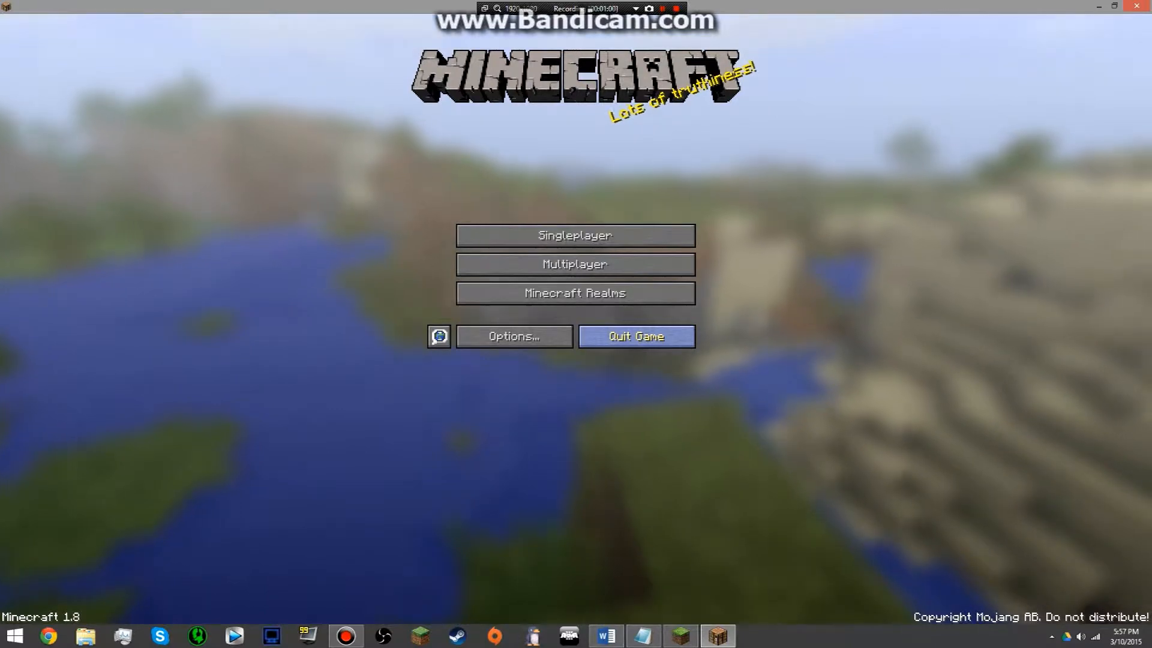
# - Quit Minecraft from the title screen, returning to the desktop
pyautogui.click(636, 336)
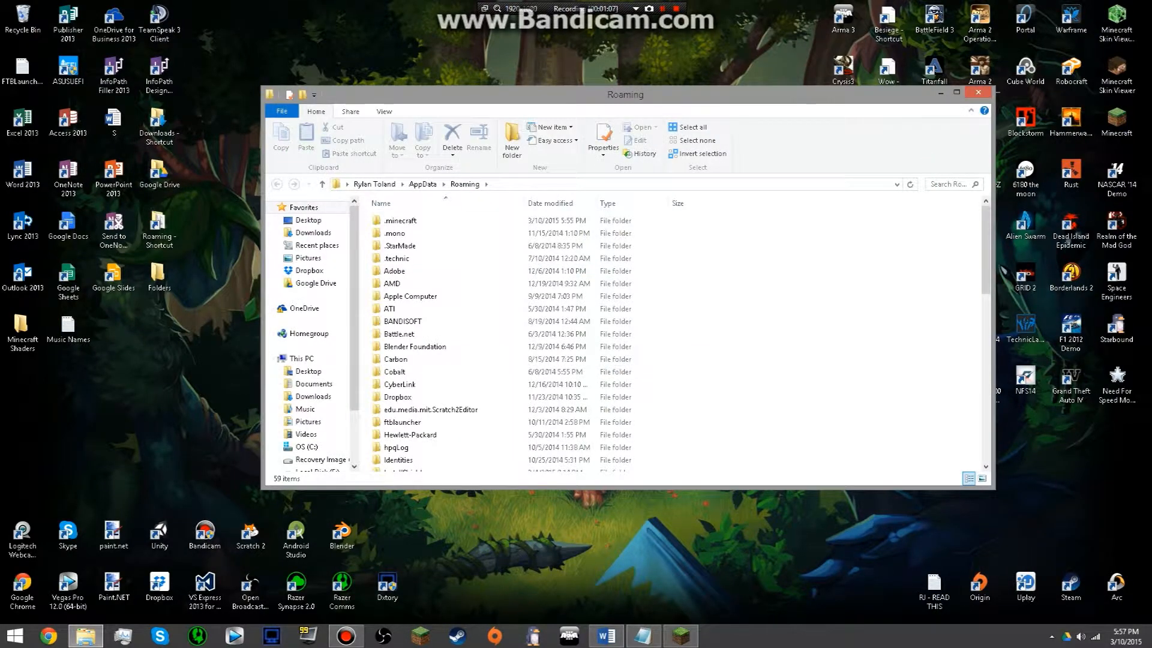
# - Run %appdata from the Run dialog to open the Roaming folder in File Explorer
pyautogui.press('Win+R')
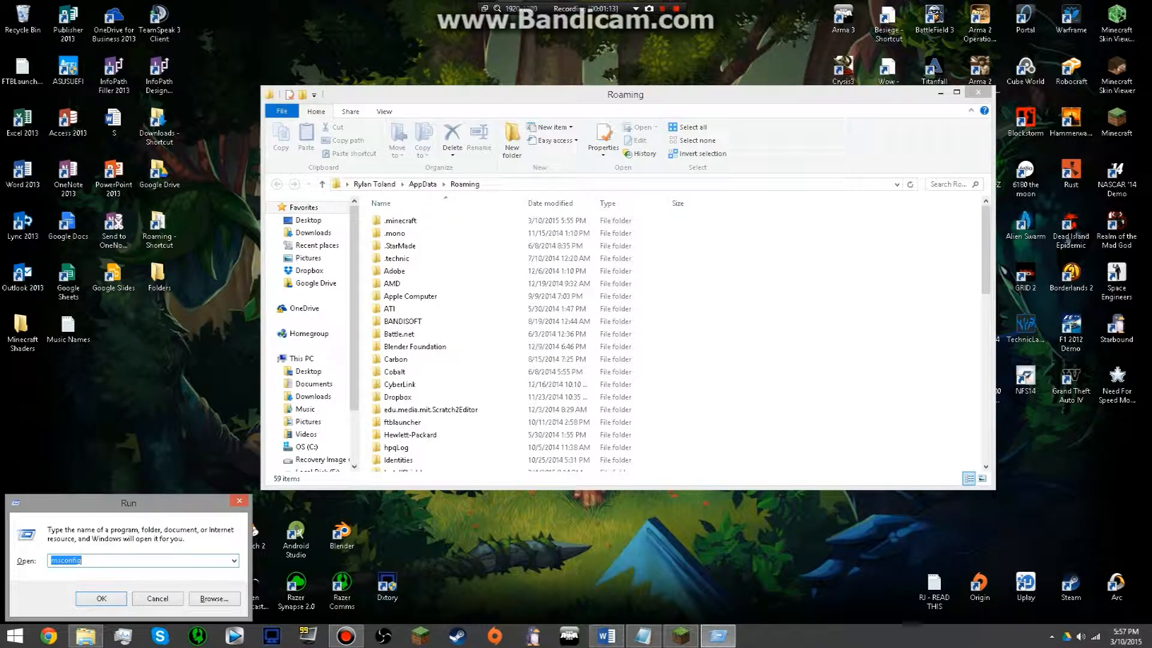
pyautogui.write('%appdata')
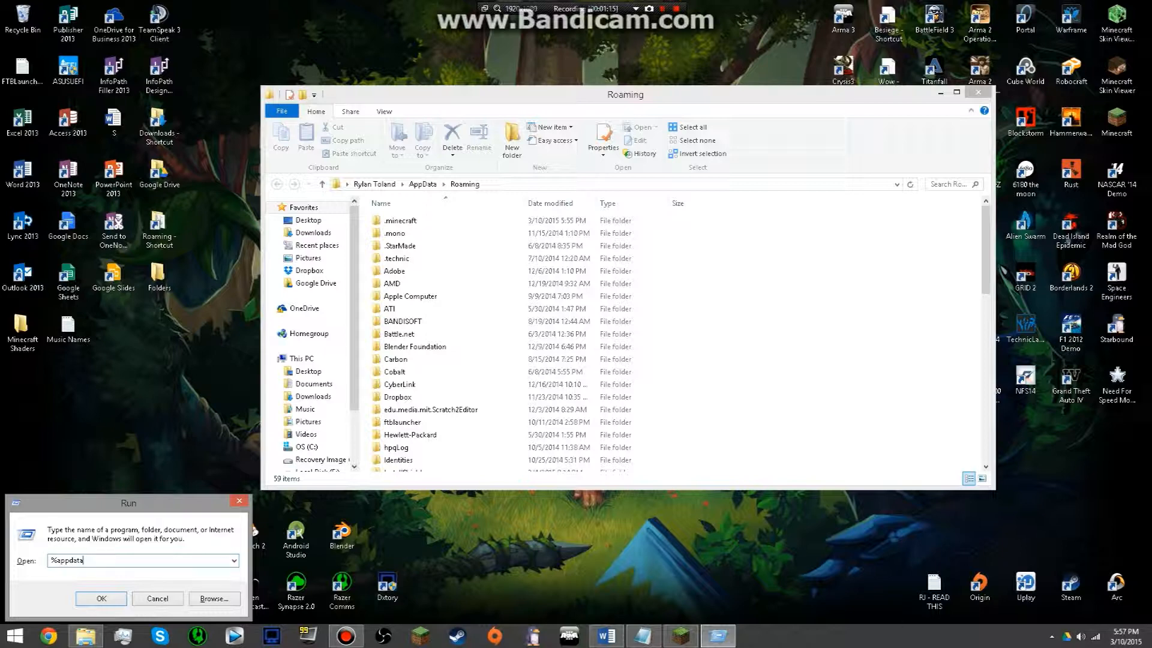
pyautogui.click(100, 599)
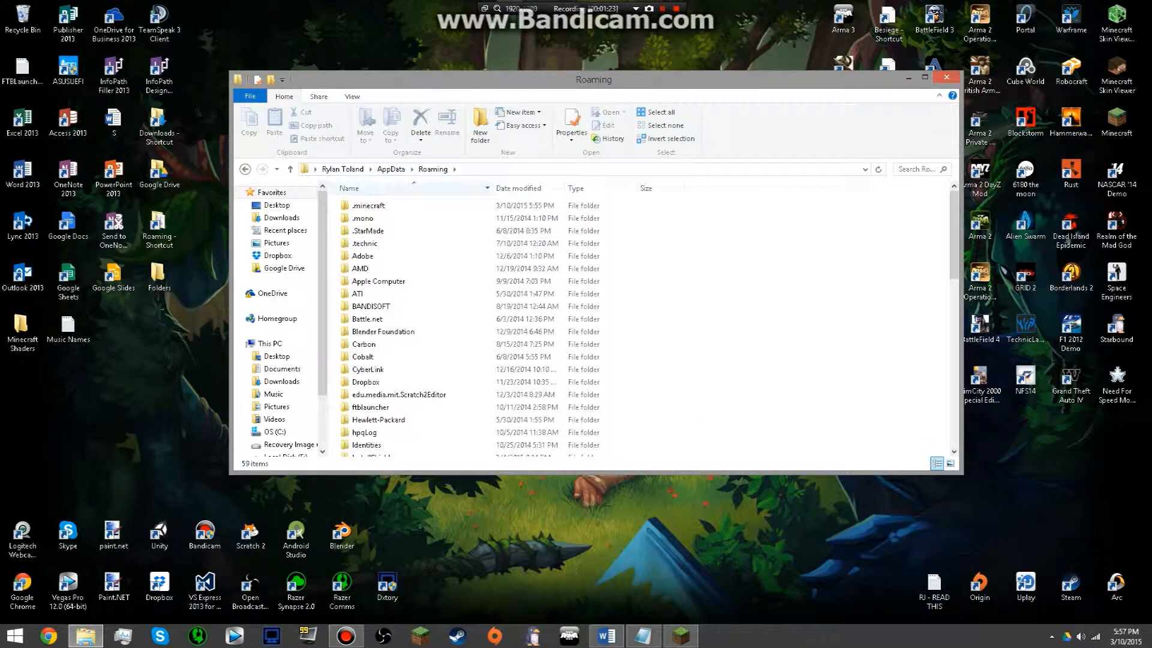
# - Browse into .minecraft, then assets, then indexes, opening the asset index file
pyautogui.click(367, 230)
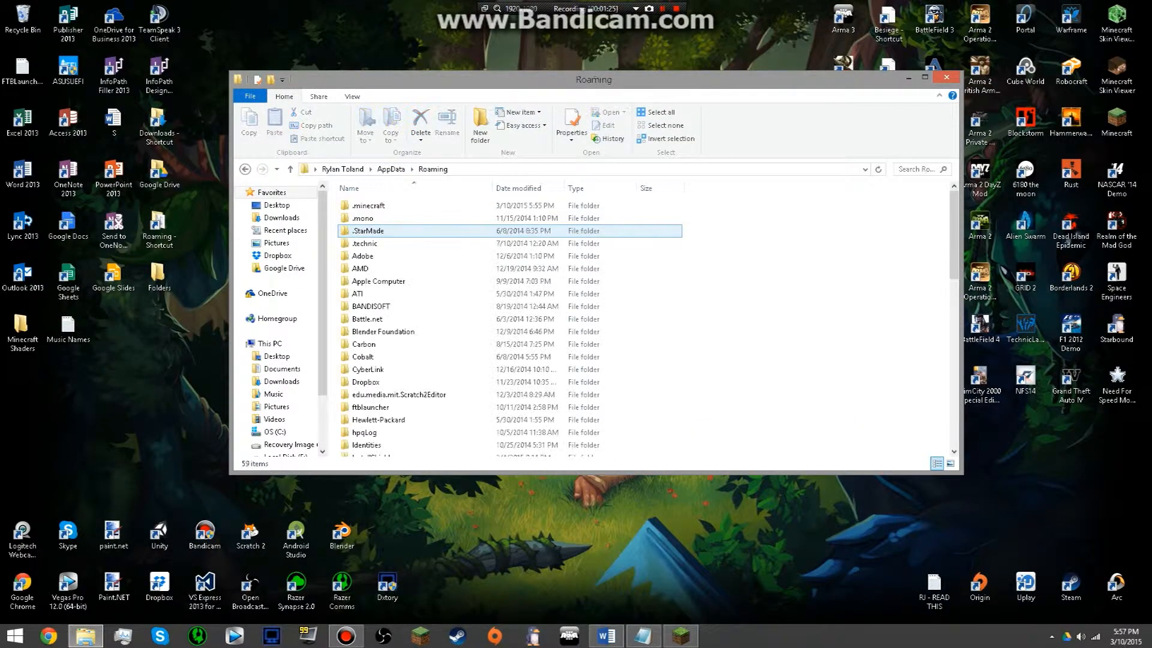
pyautogui.click(367, 205)
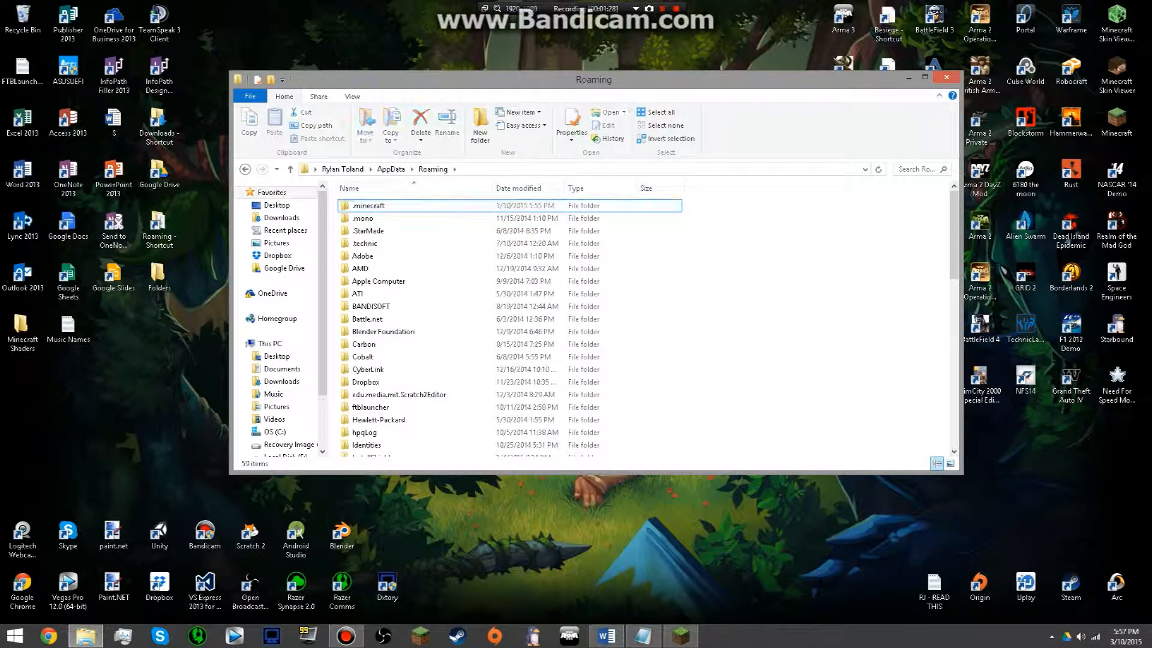
pyautogui.doubleClick(367, 205)
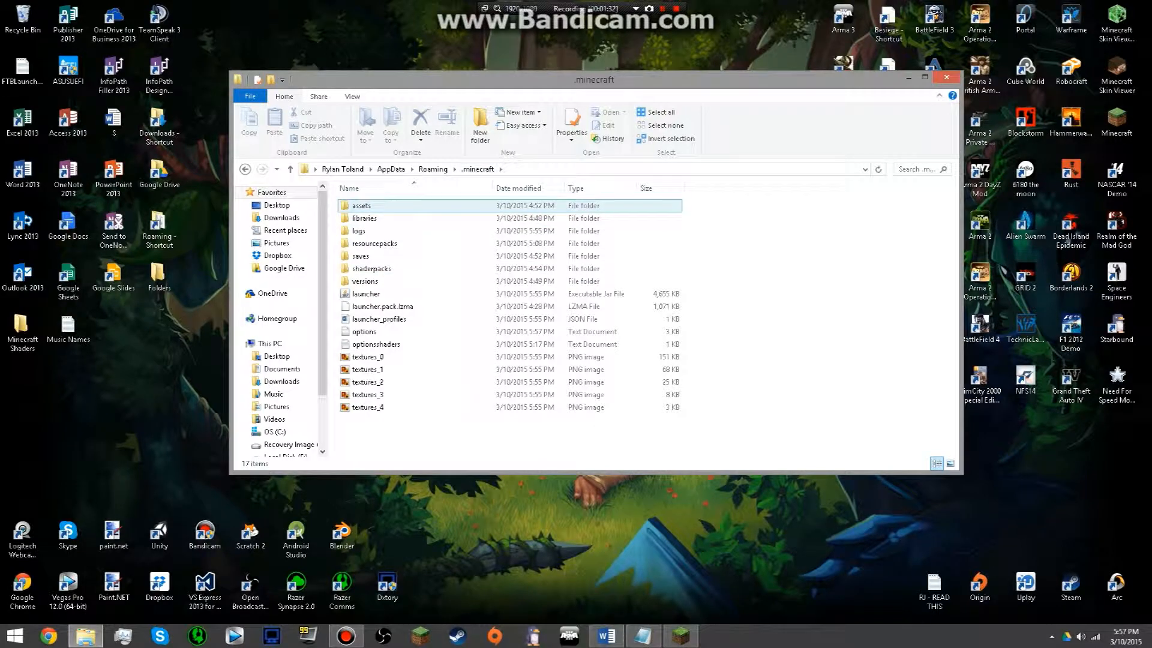
pyautogui.doubleClick(360, 205)
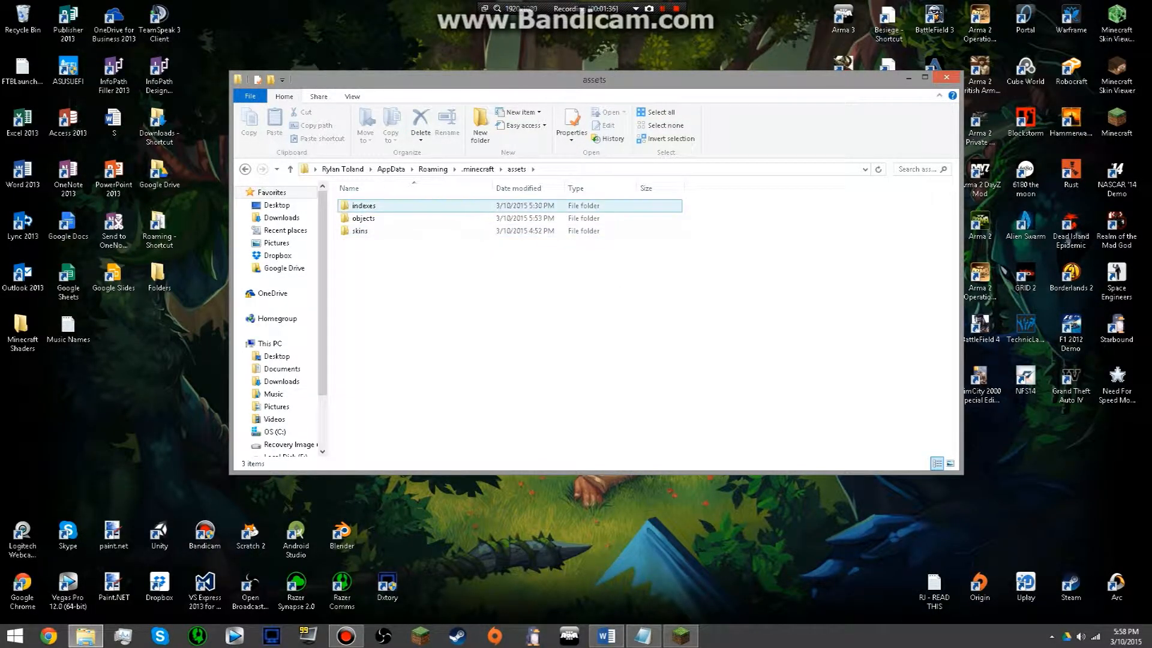
pyautogui.doubleClick(364, 205)
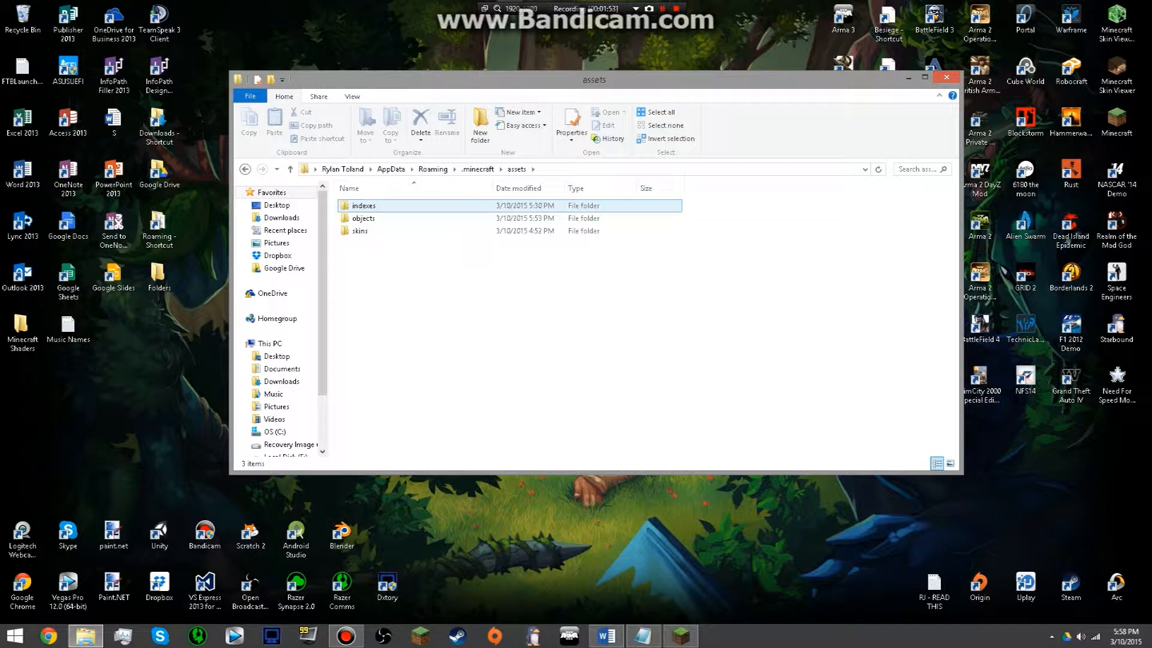
pyautogui.doubleClick(363, 205)
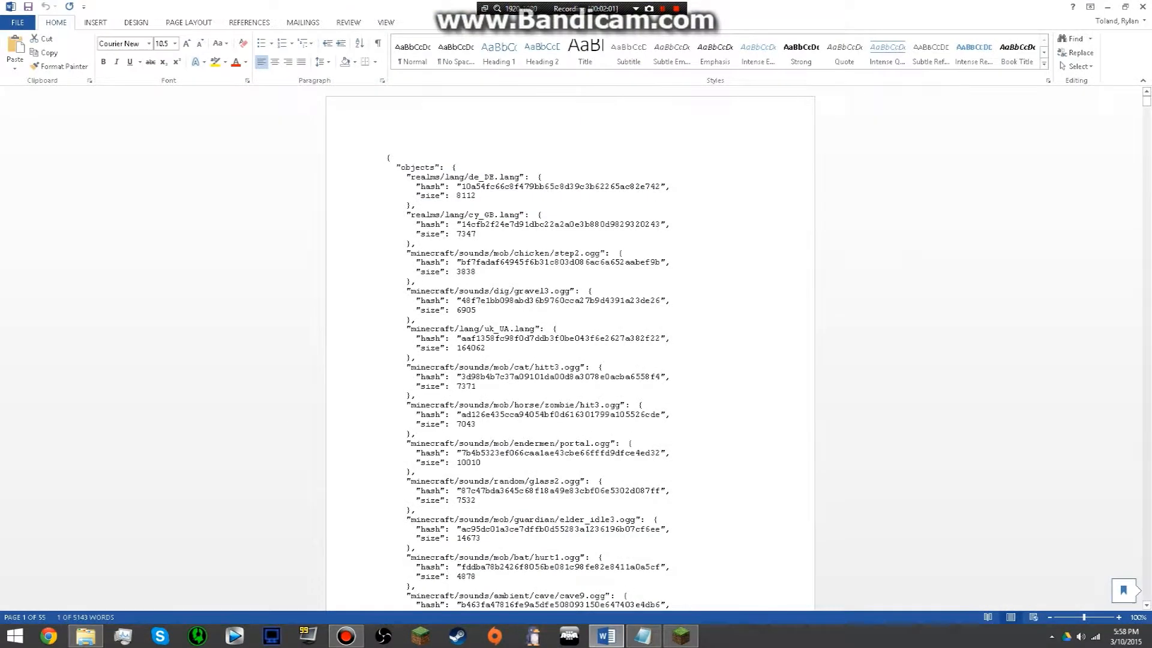
# - Search the asset index in Word for the music/game/calm1 entry
pyautogui.scroll(-3)
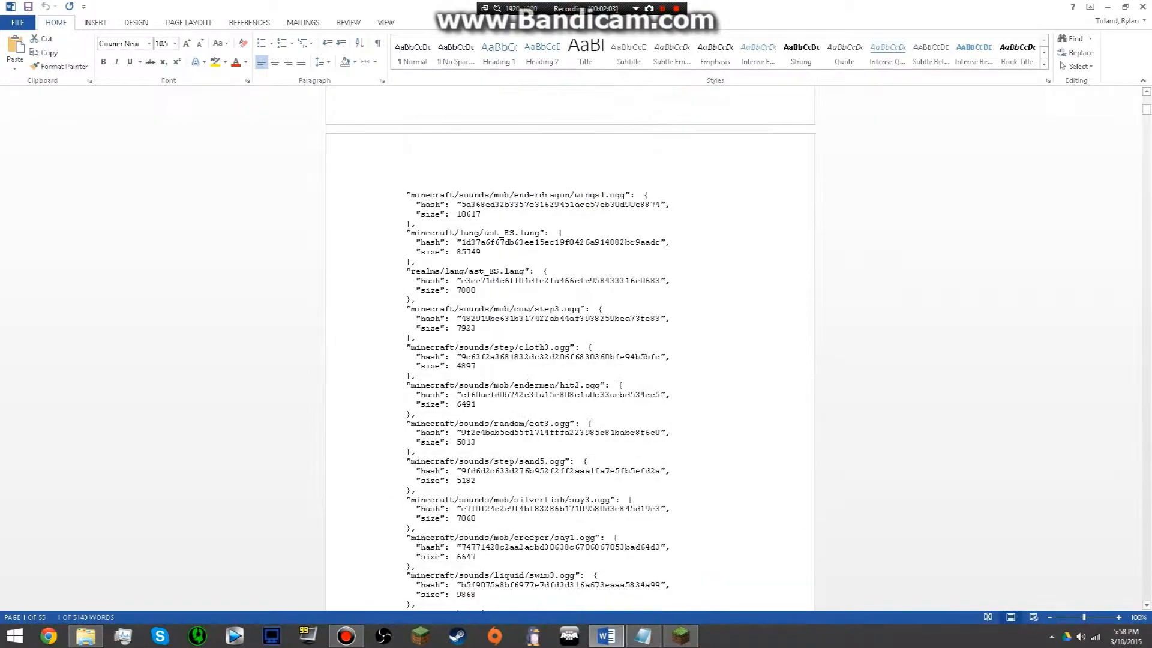
pyautogui.scroll(-3)
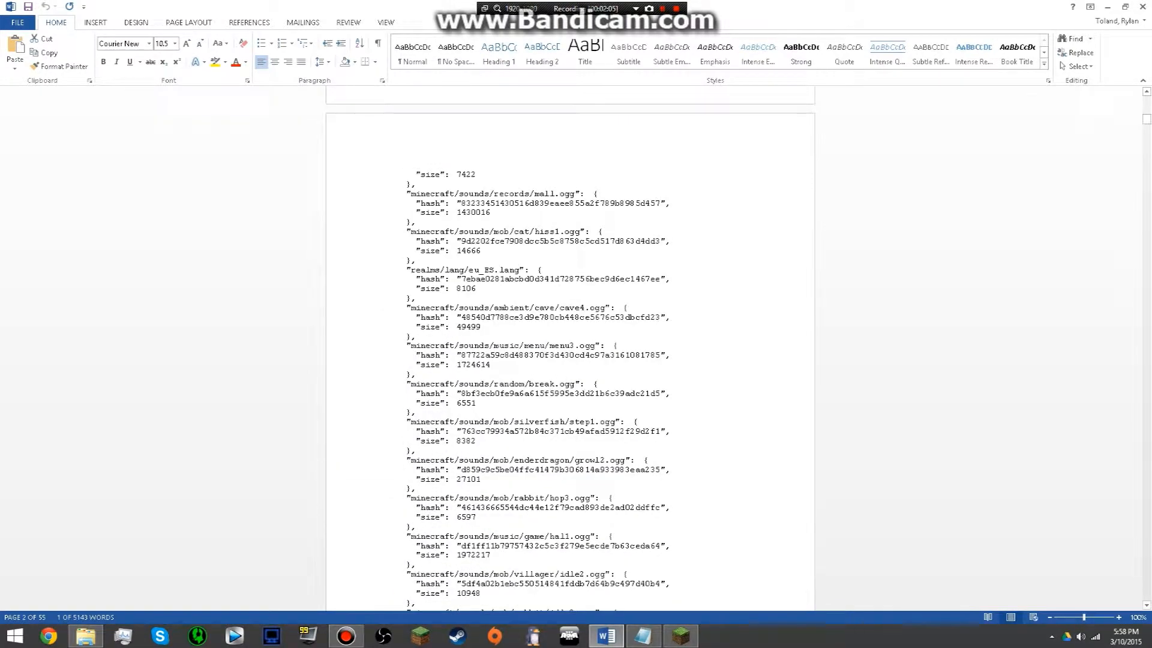
pyautogui.scroll(3)
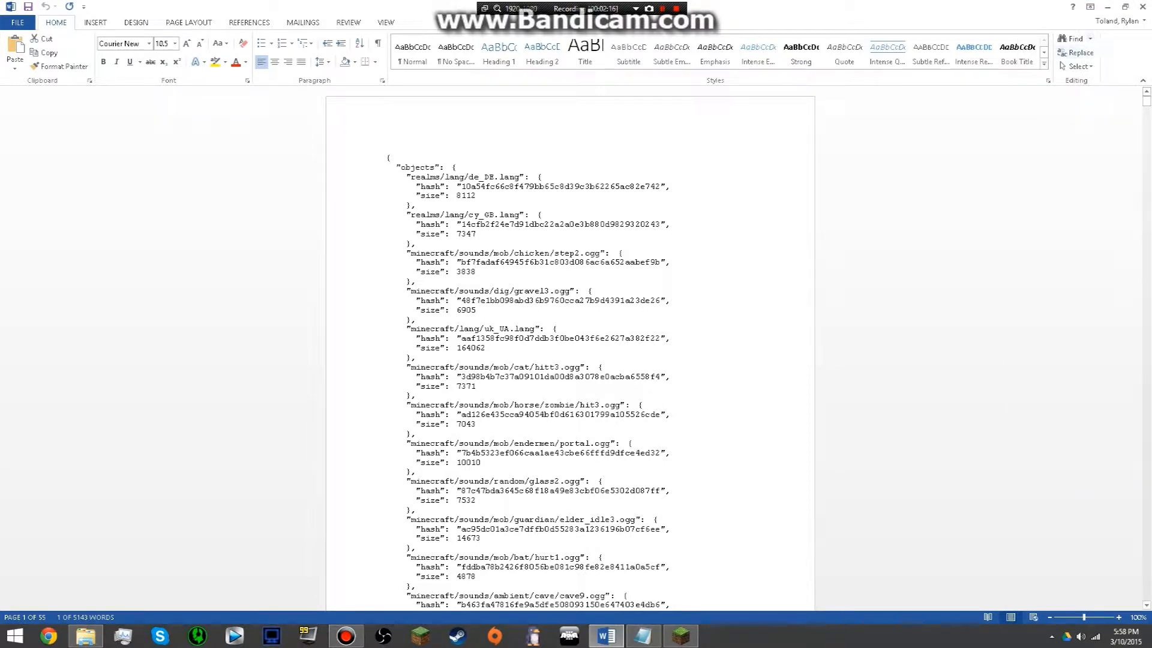
pyautogui.click(1074, 37)
pyautogui.write('0f')
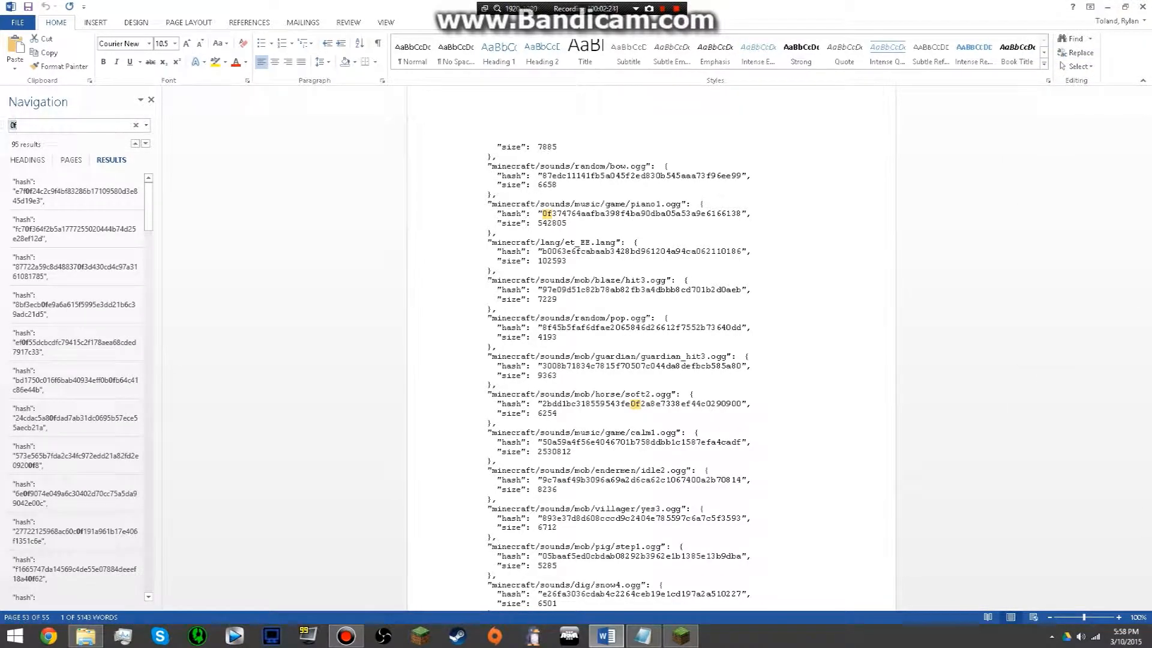
pyautogui.write('music/game/calm1')
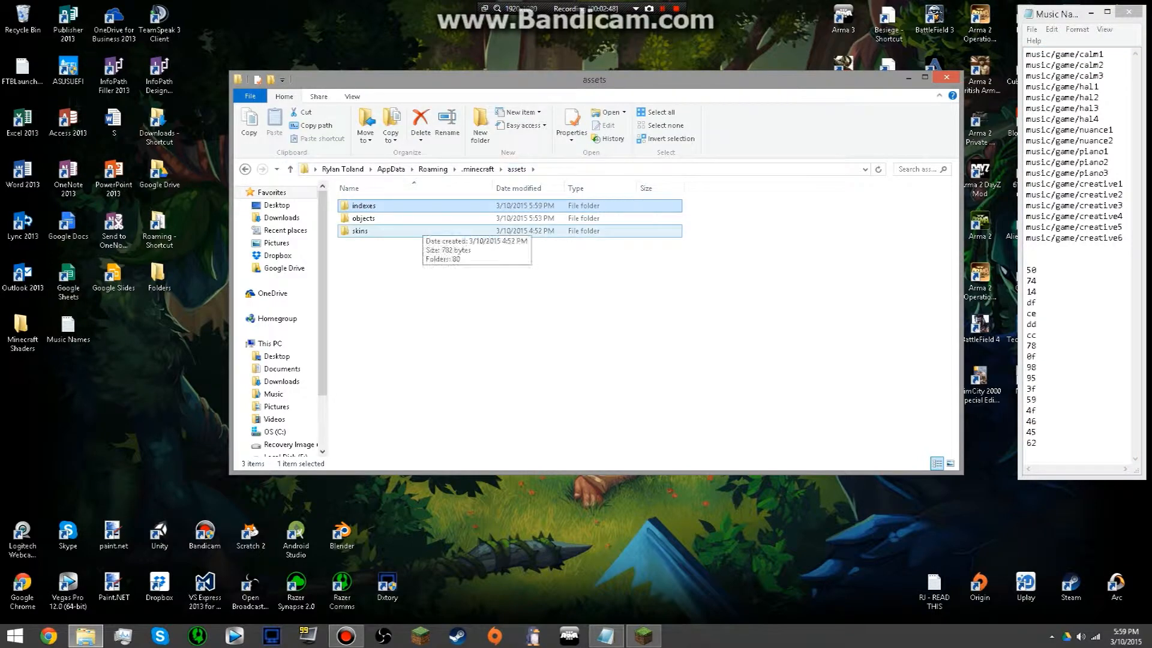
# - Maximize the assets window and highlight the music hash prefixes in the Notepad list
pyautogui.doubleClick(364, 218)
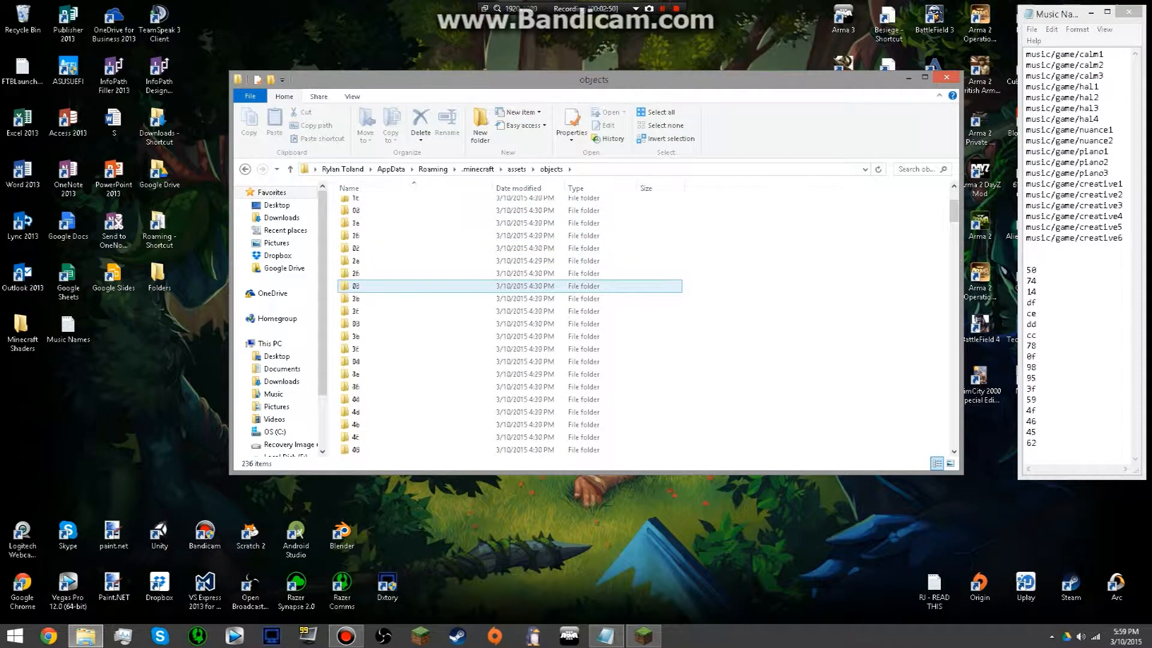
pyautogui.click(922, 77)
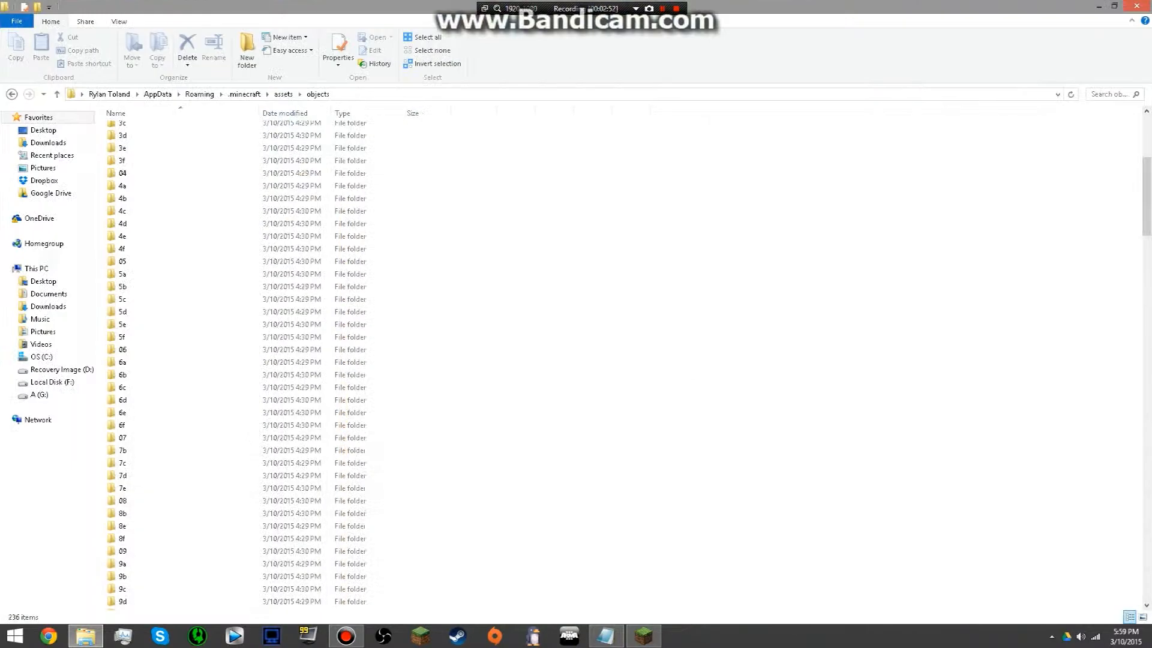
pyautogui.scroll(-3)
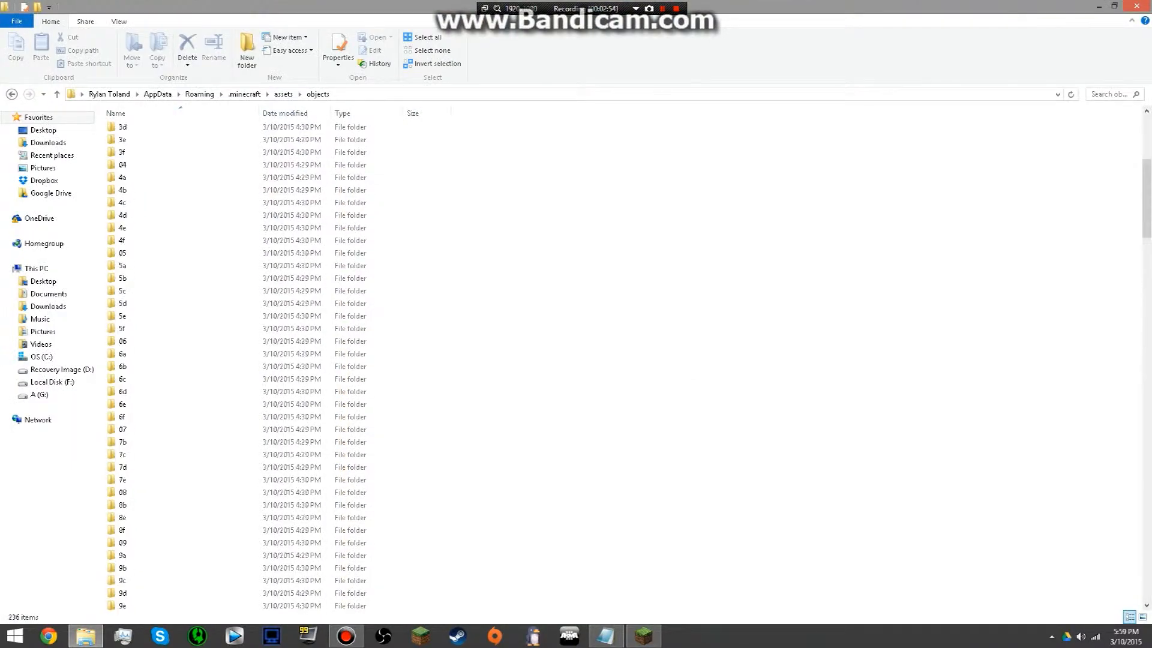
pyautogui.click(646, 633)
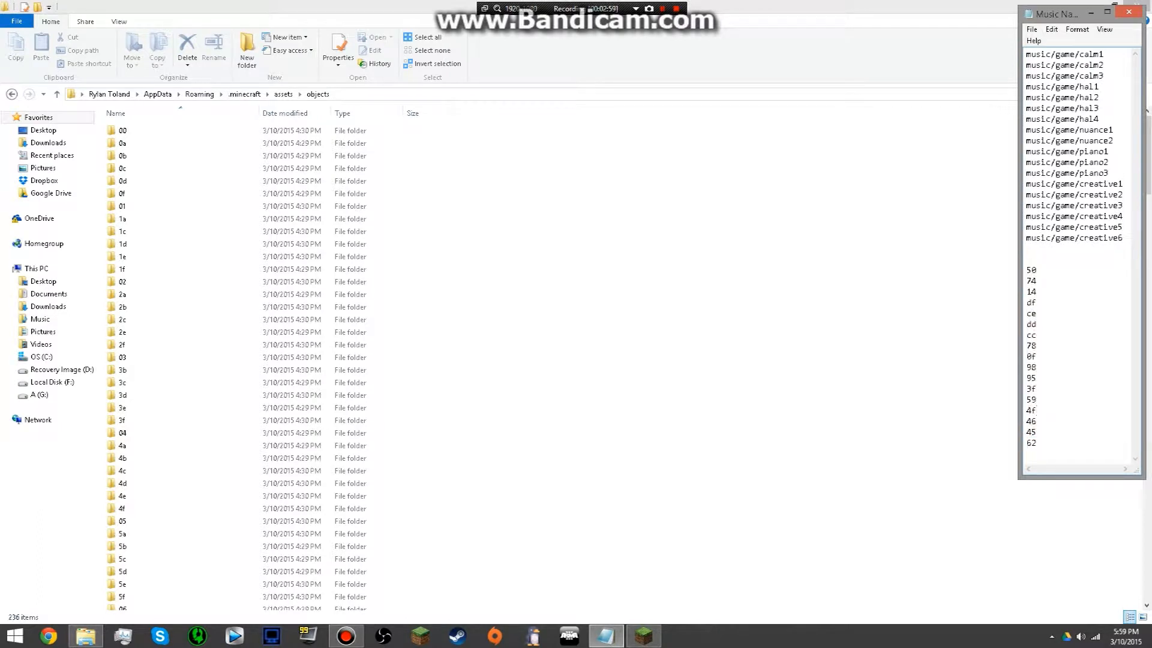
pyautogui.moveTo(1032, 281); pyautogui.dragTo(1031, 350)
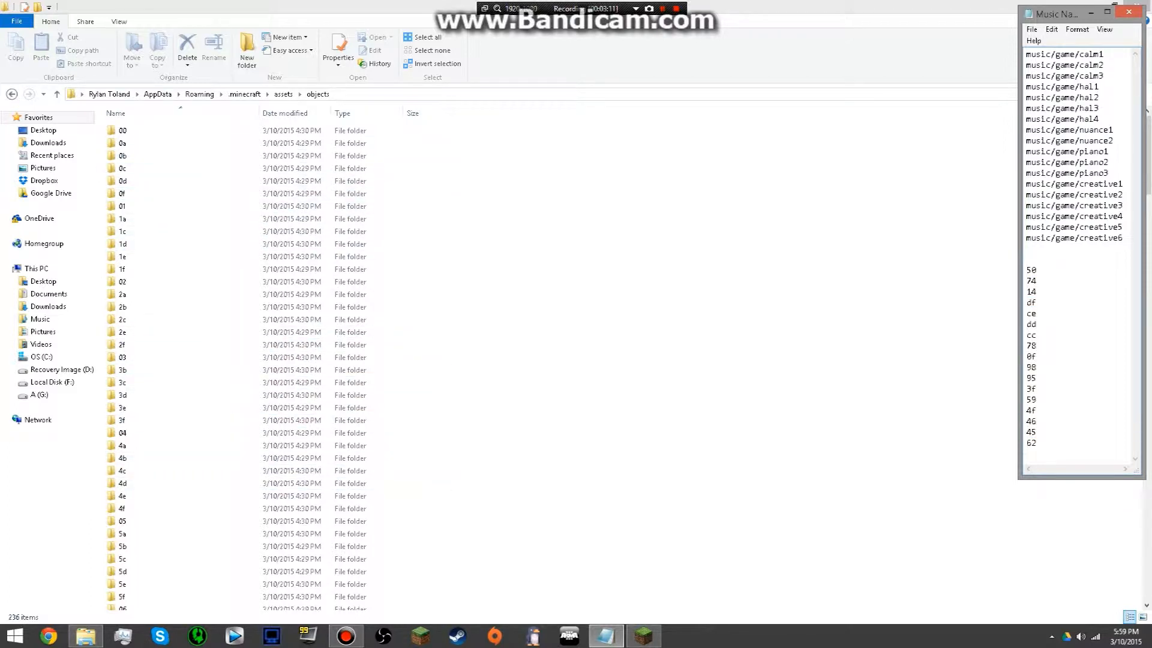
pyautogui.moveTo(1032, 281); pyautogui.dragTo(1032, 378)
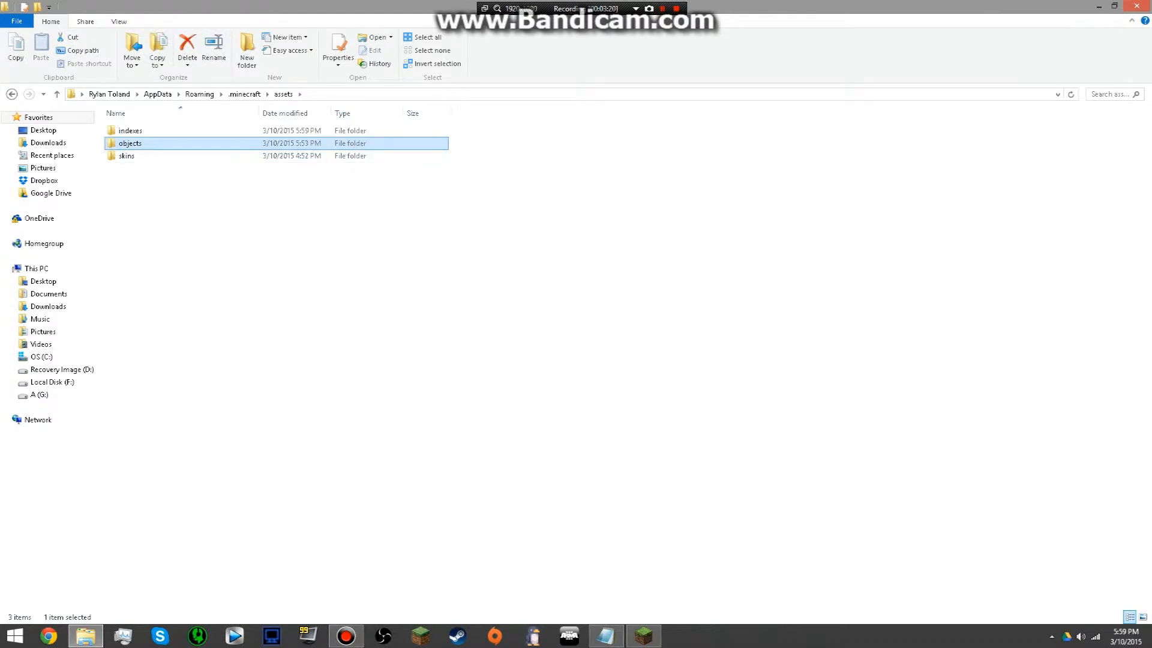
# - Delete the matching music hash folders from objects, leaving 219 of 236 items
pyautogui.doubleClick(130, 143)
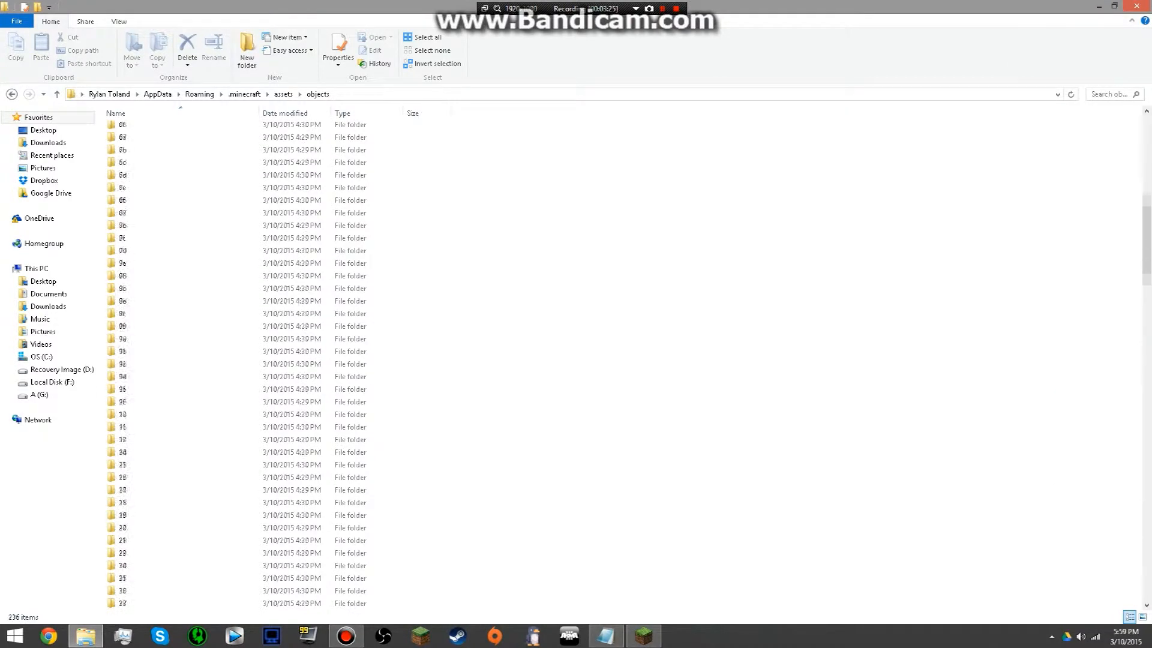
pyautogui.click(1113, 94)
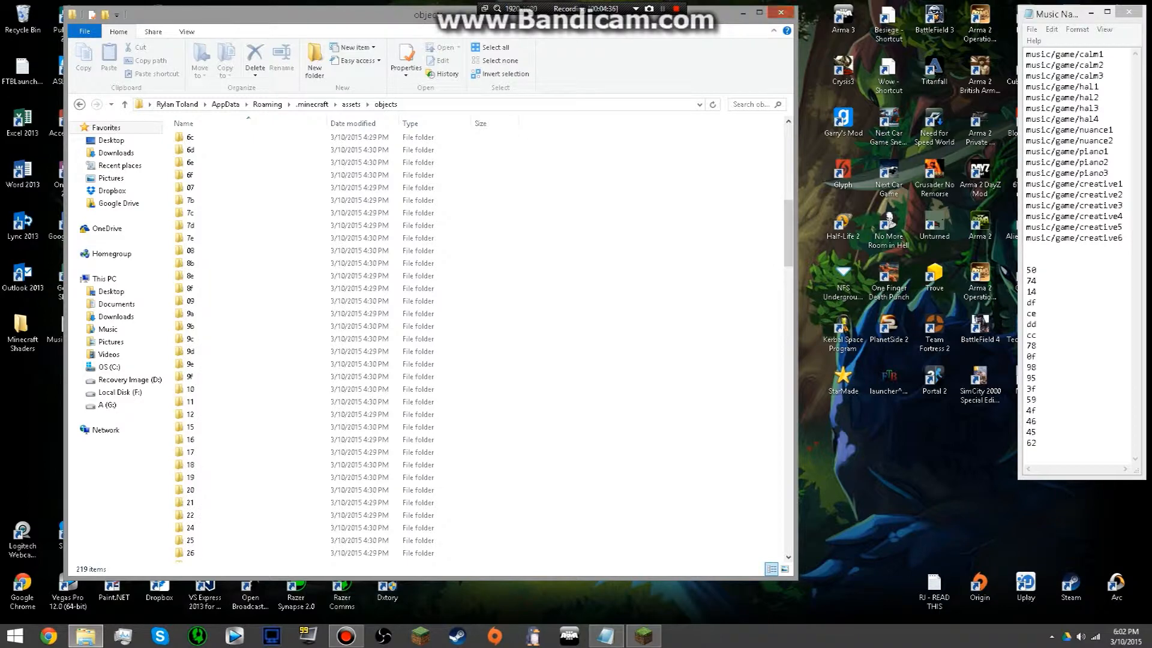
# - Switch from File Explorer to the running Minecraft game via the taskbar
pyautogui.click(784, 11)
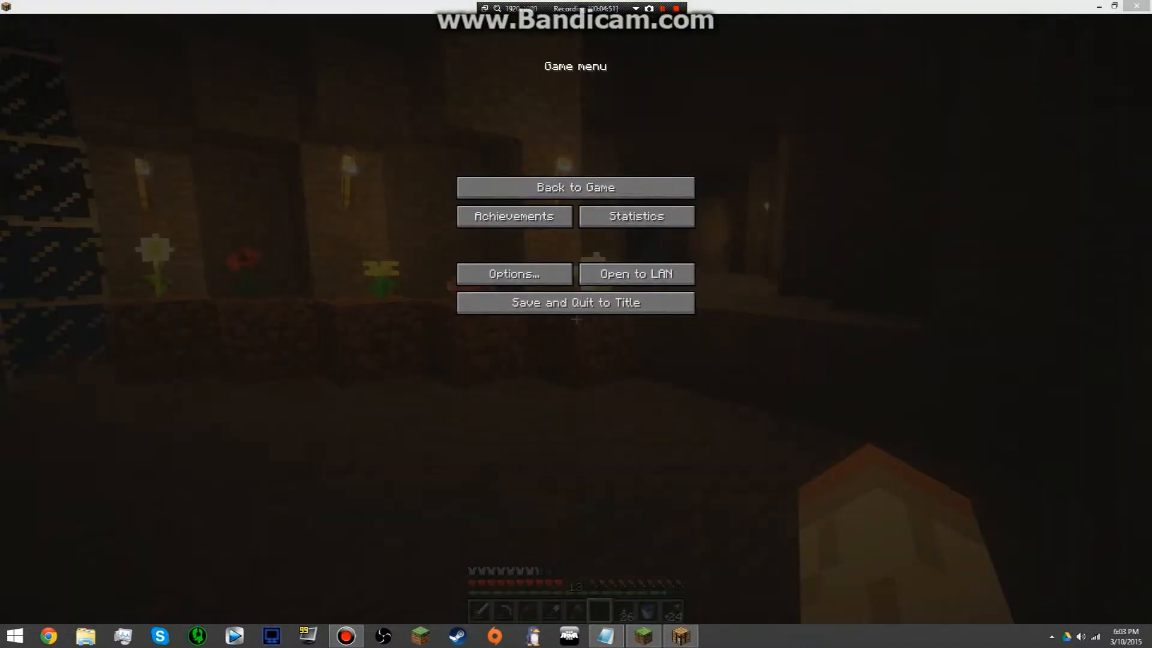
# - Resume play, confirm Music still reads 100% in sound settings, and return to the cave
pyautogui.click(576, 186)
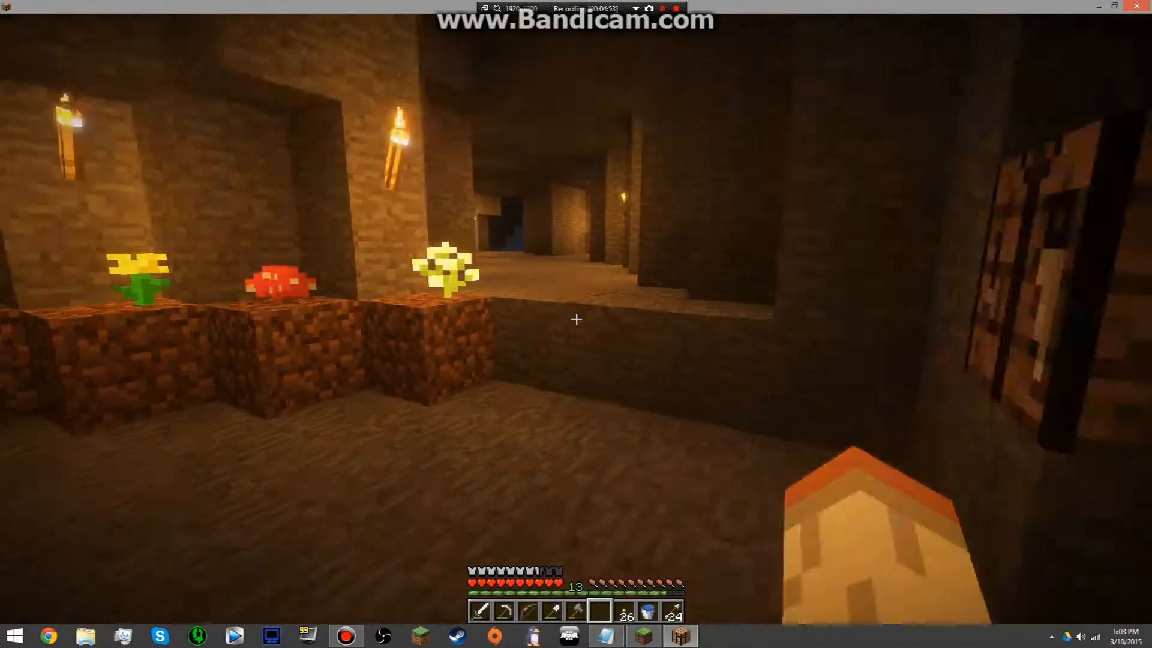
pyautogui.moveTo(576, 319)
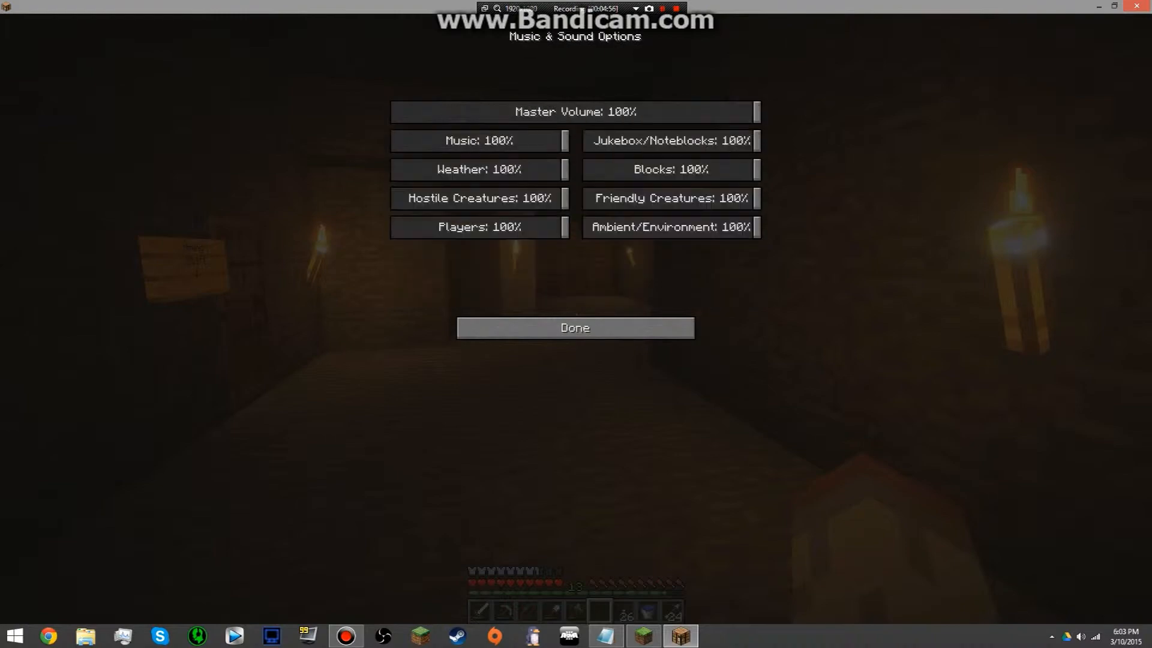
pyautogui.click(575, 328)
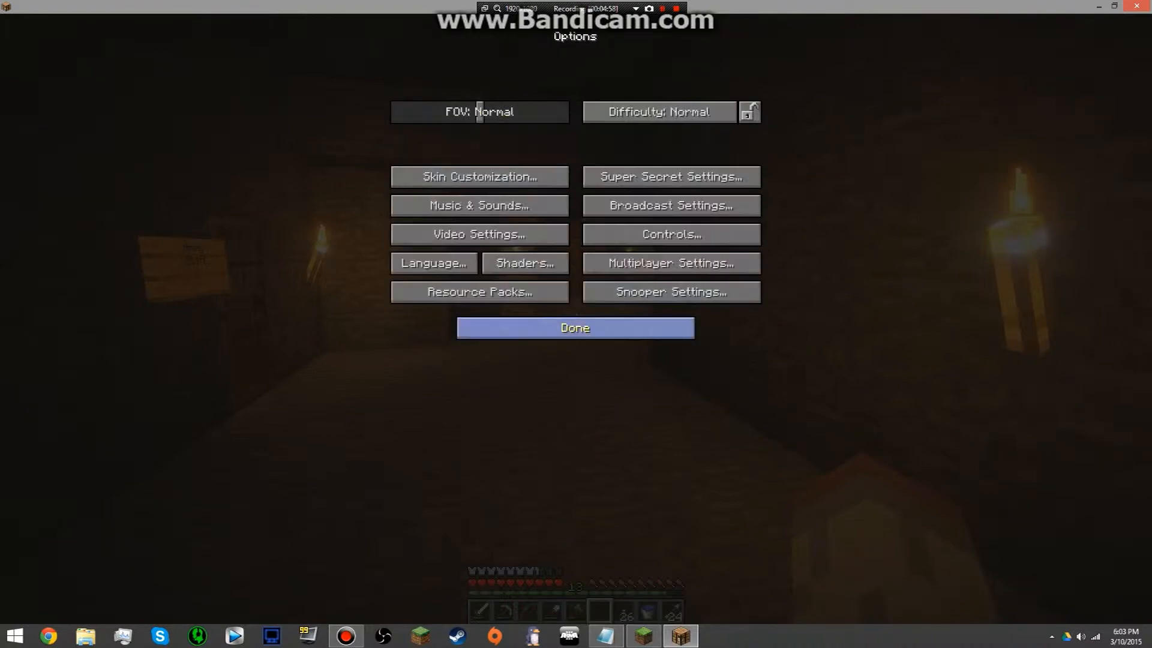
pyautogui.click(573, 327)
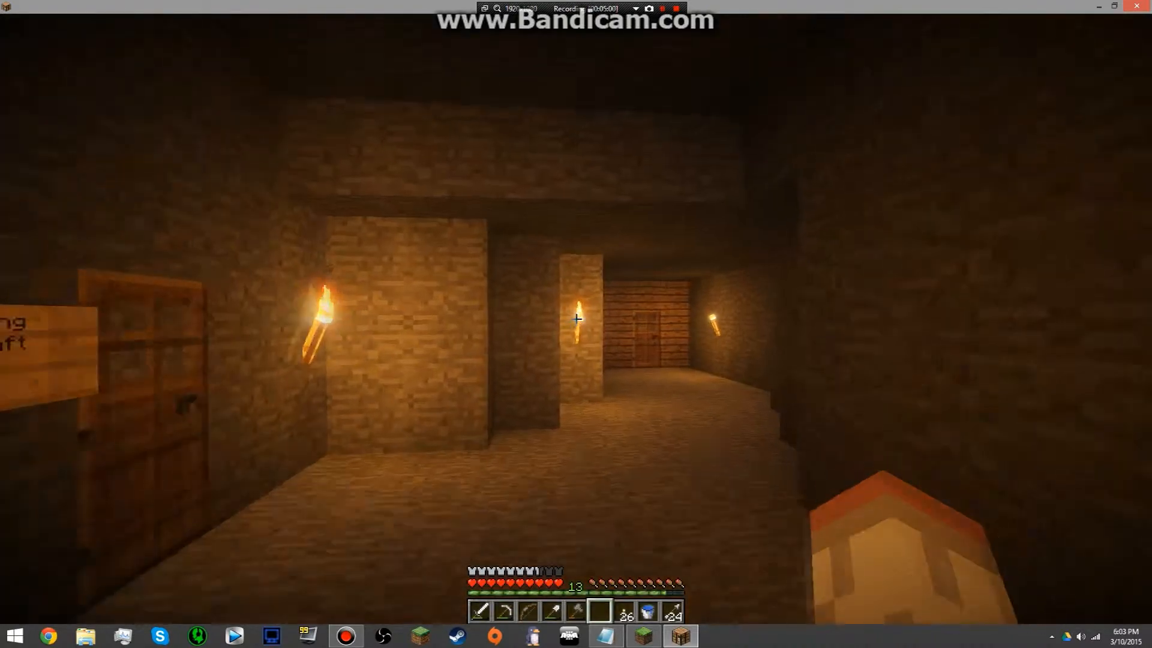
pyautogui.moveTo(577, 319)
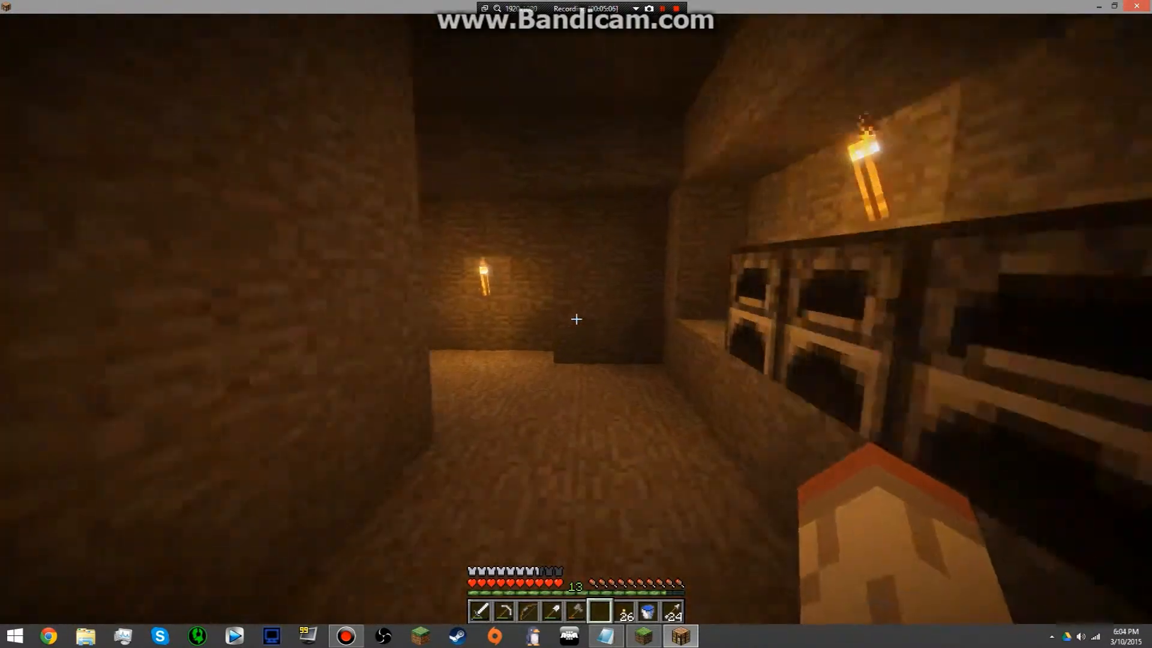
pyautogui.moveTo(576, 319)
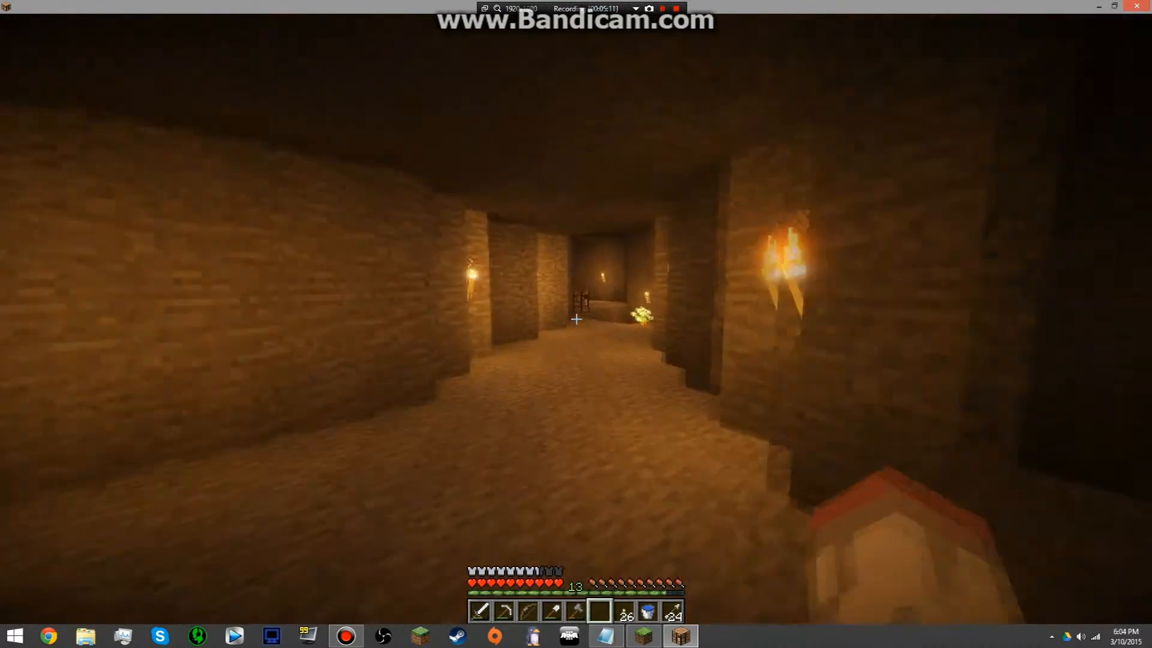
pyautogui.moveTo(576, 319)
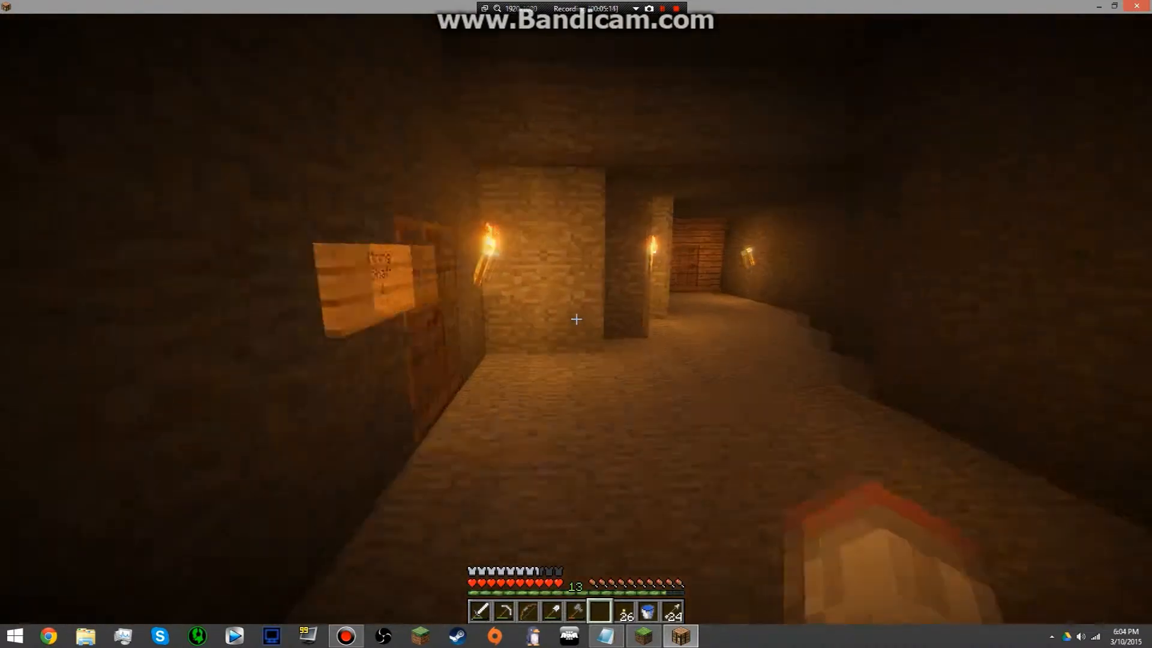
pyautogui.moveTo(576, 319)
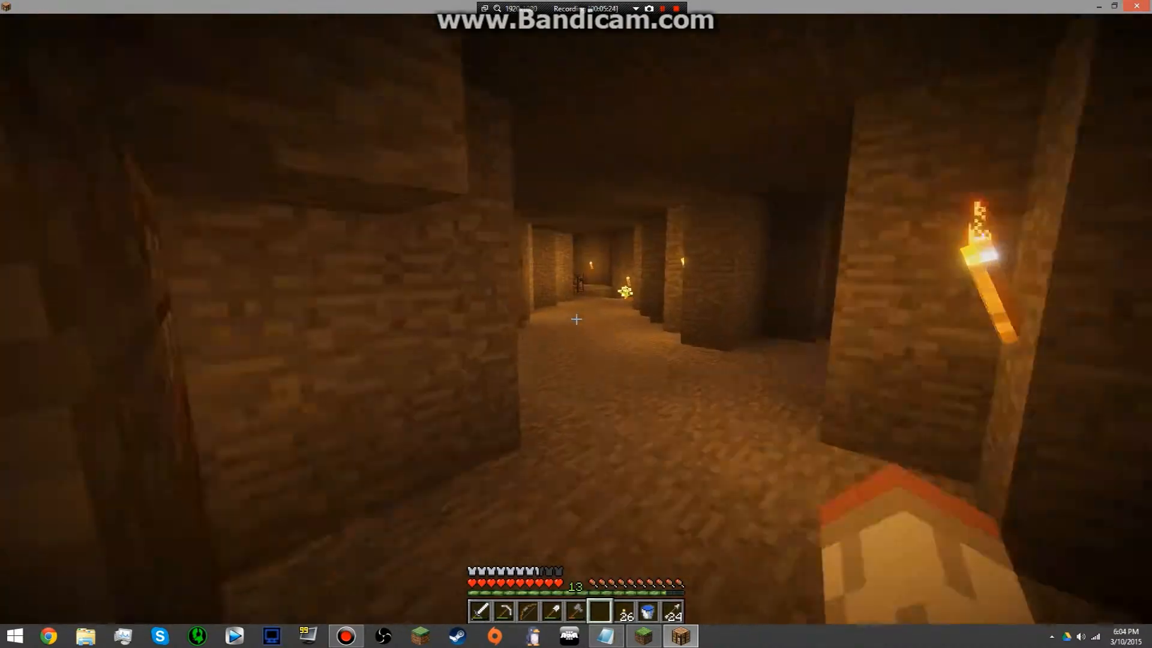
pyautogui.moveTo(576, 319)
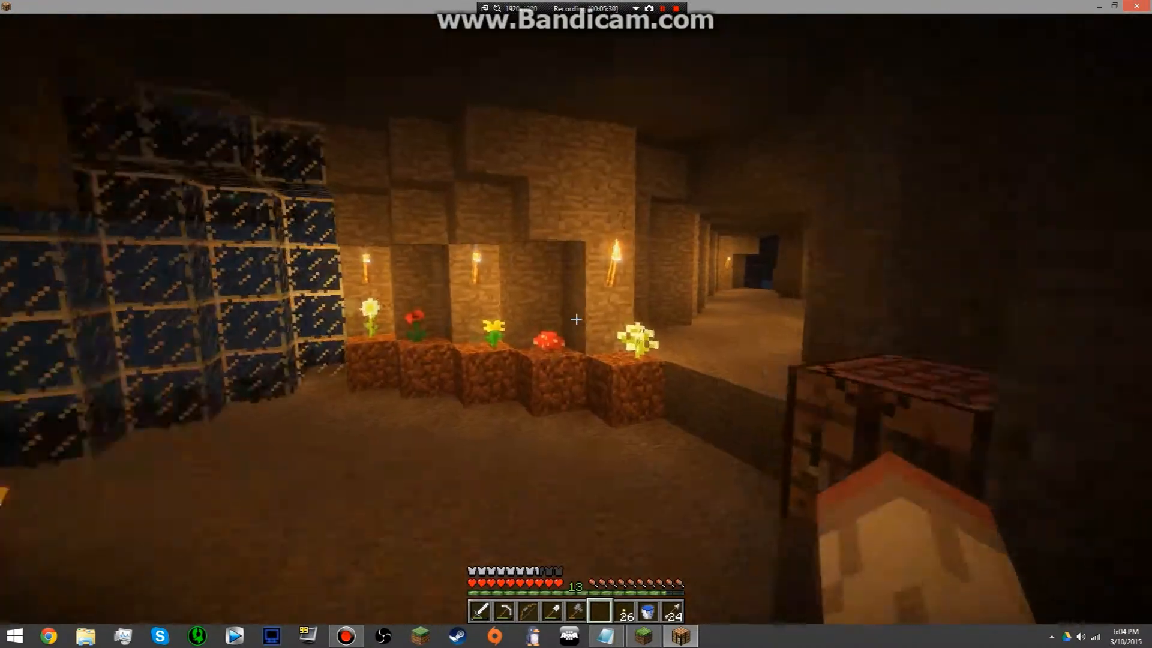
pyautogui.moveTo(576, 319)
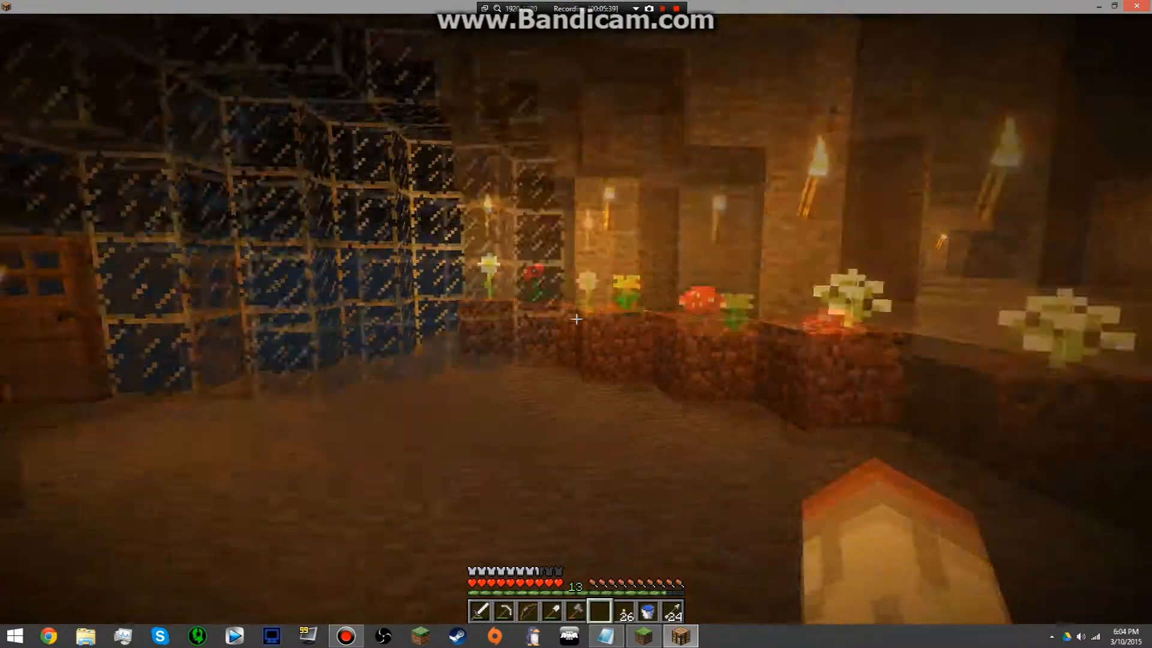
pyautogui.moveTo(576, 319)
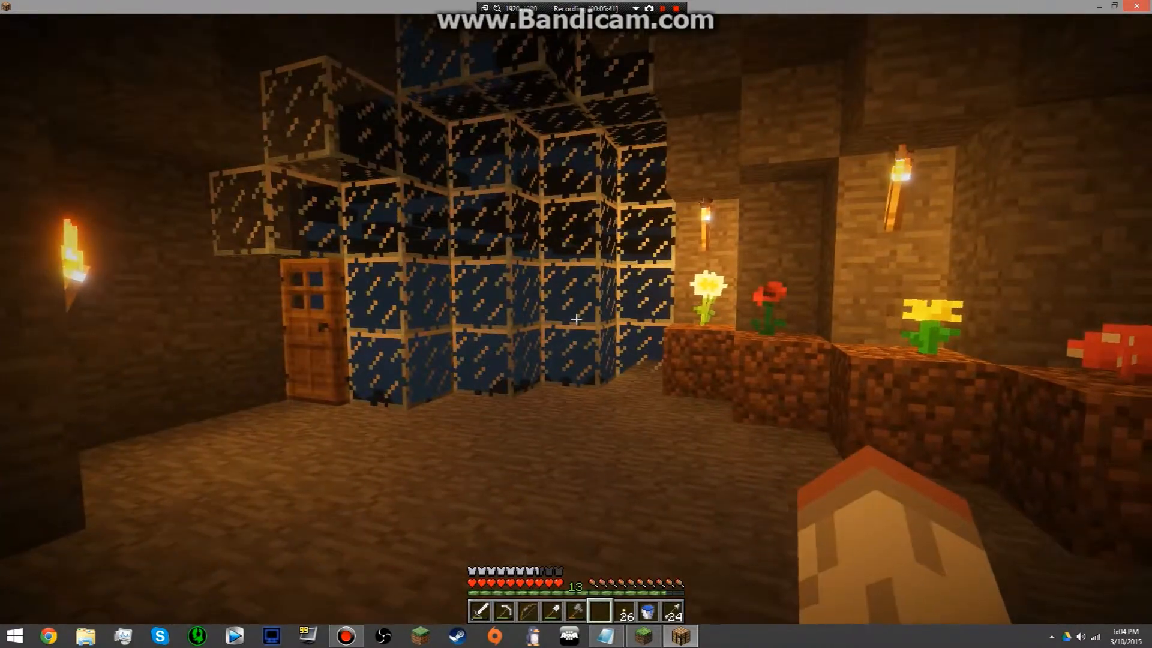
pyautogui.moveTo(576, 322)
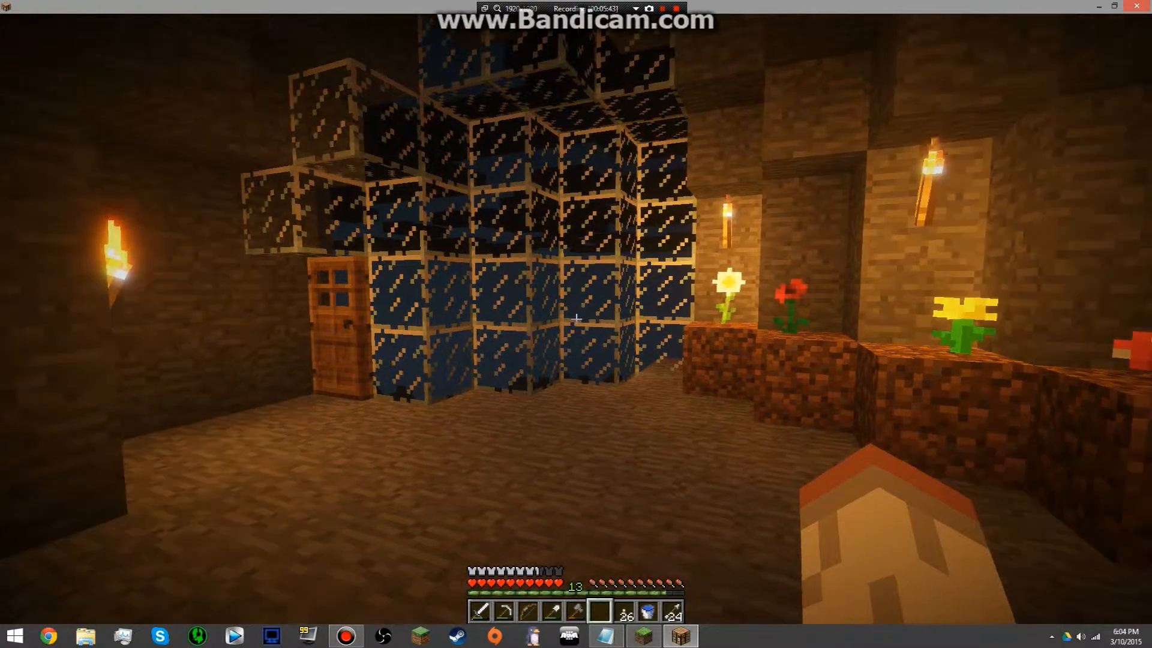